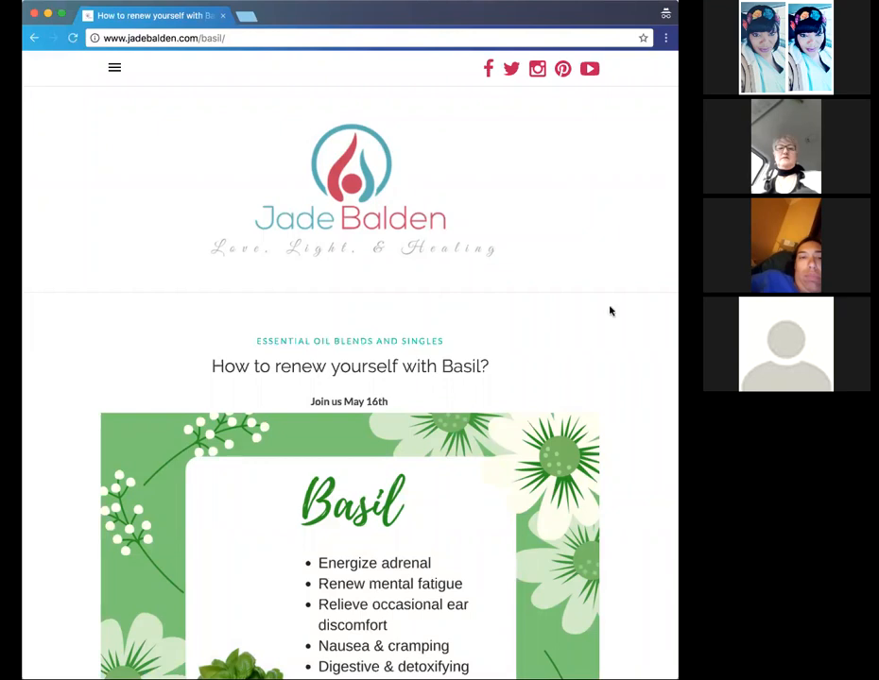
Scroll down the Basil post to the Body remedies, Immune Boosting through Spider Bites.
scroll("down", 3)
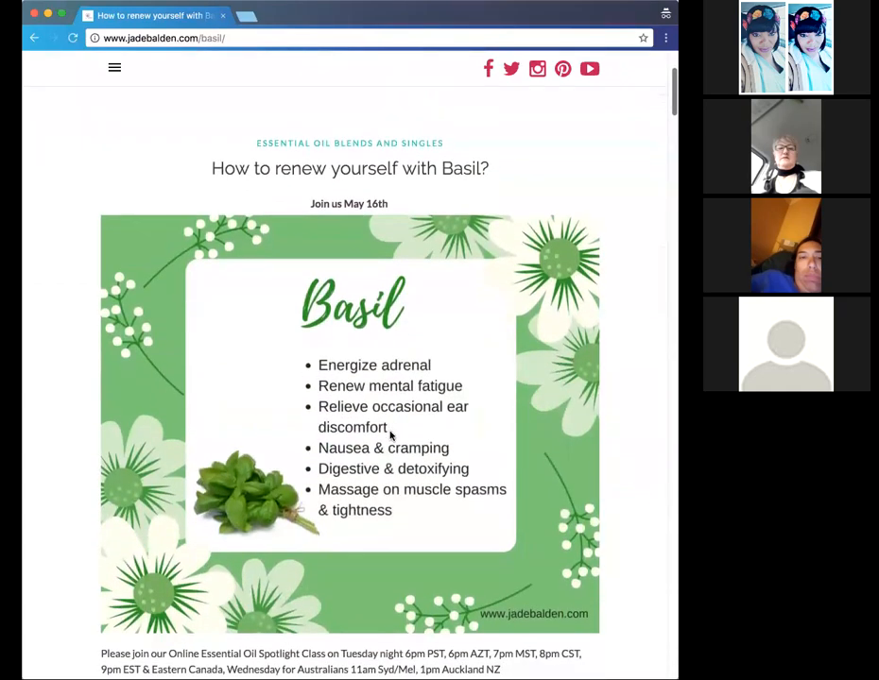
scroll("down", 3)
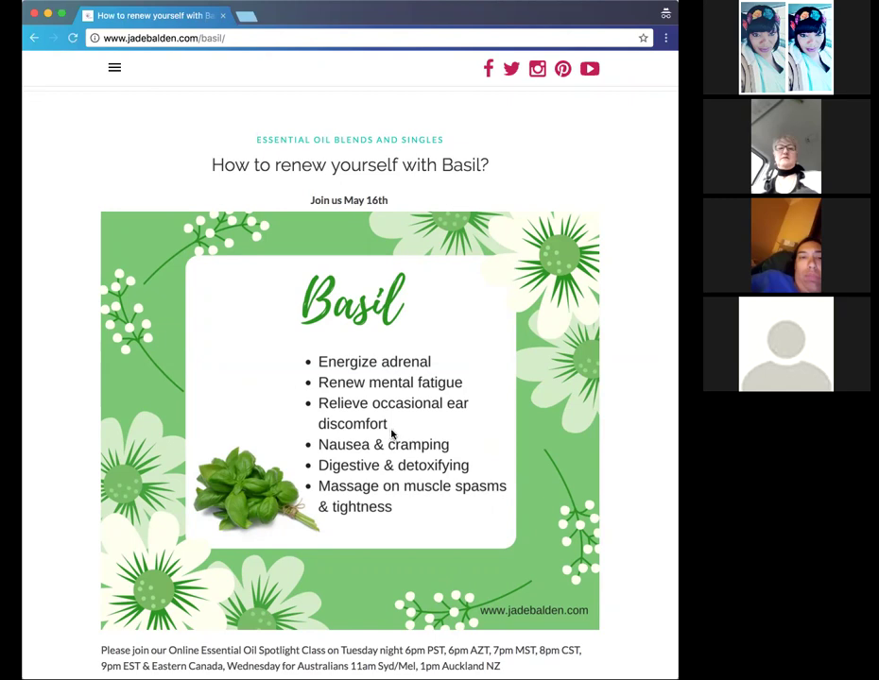
scroll("down", 3)
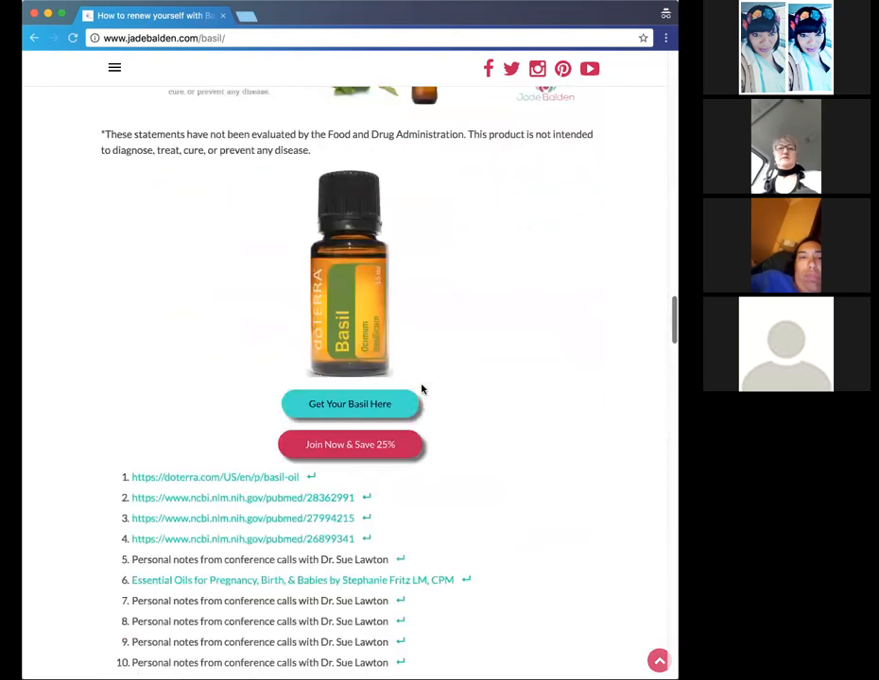
scroll("up", 3)
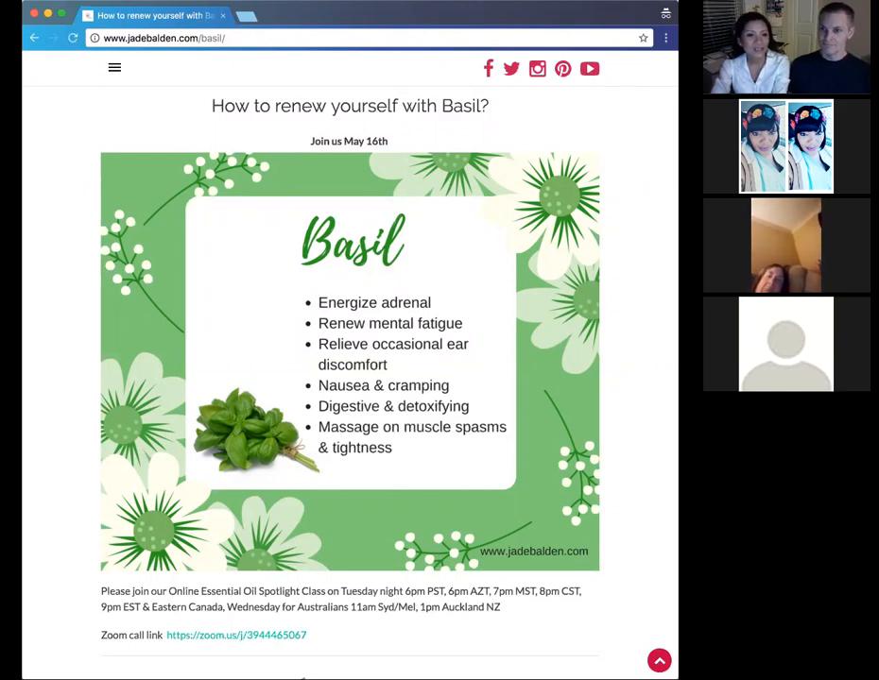
scroll("down", 3)
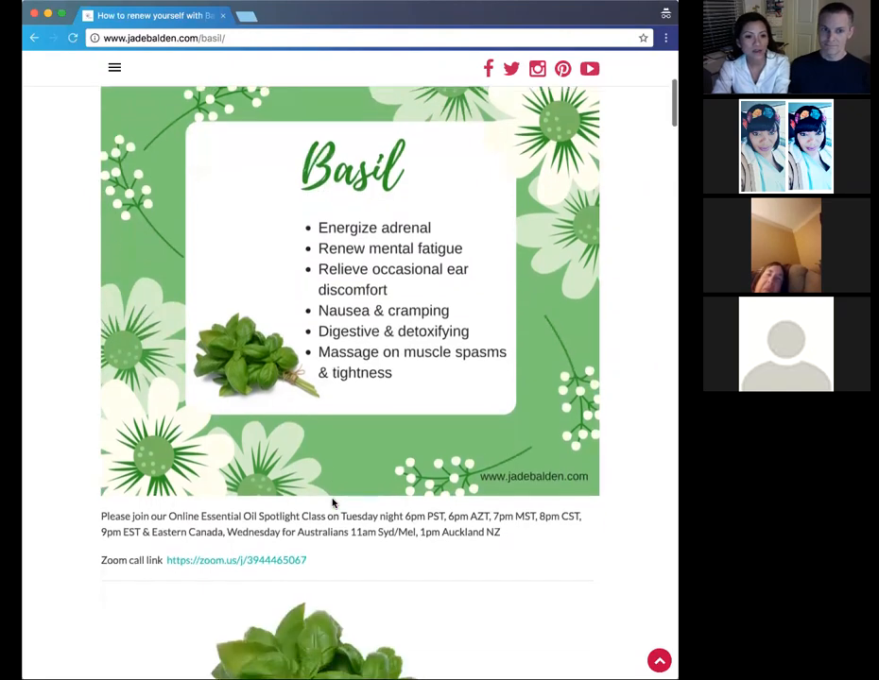
scroll("down", 3)
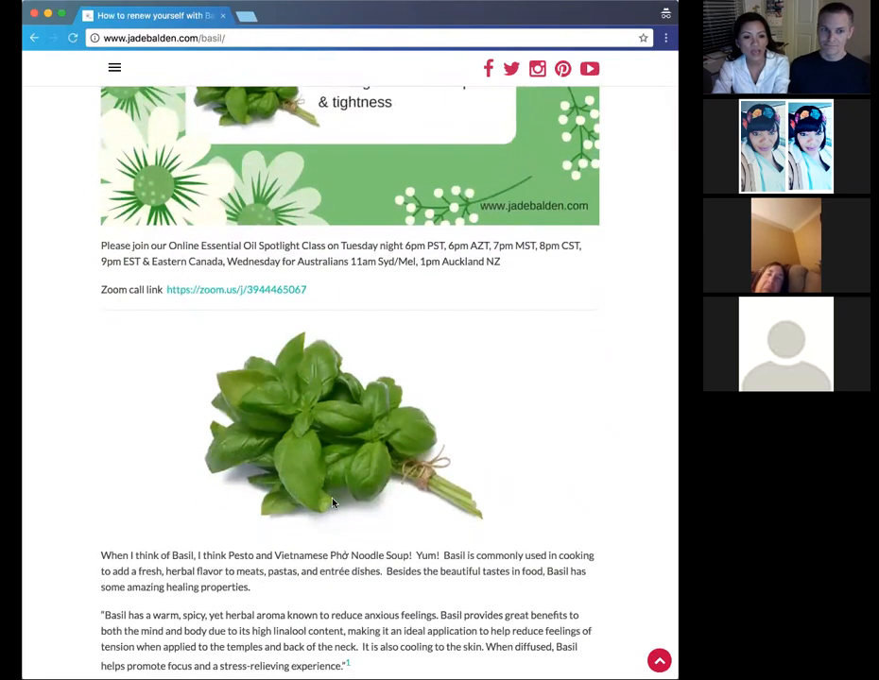
scroll("down", 3)
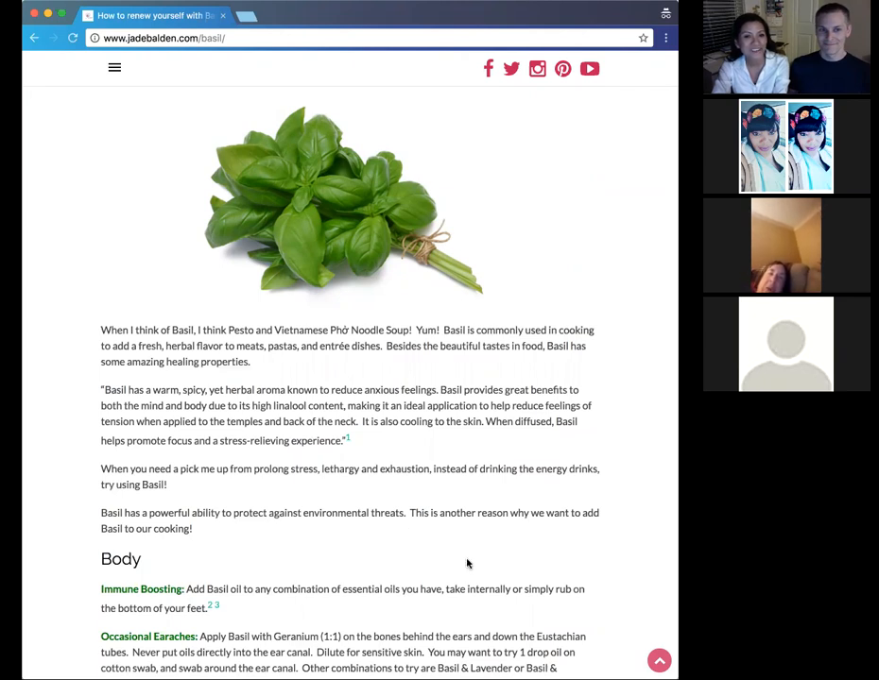
scroll("down", 3)
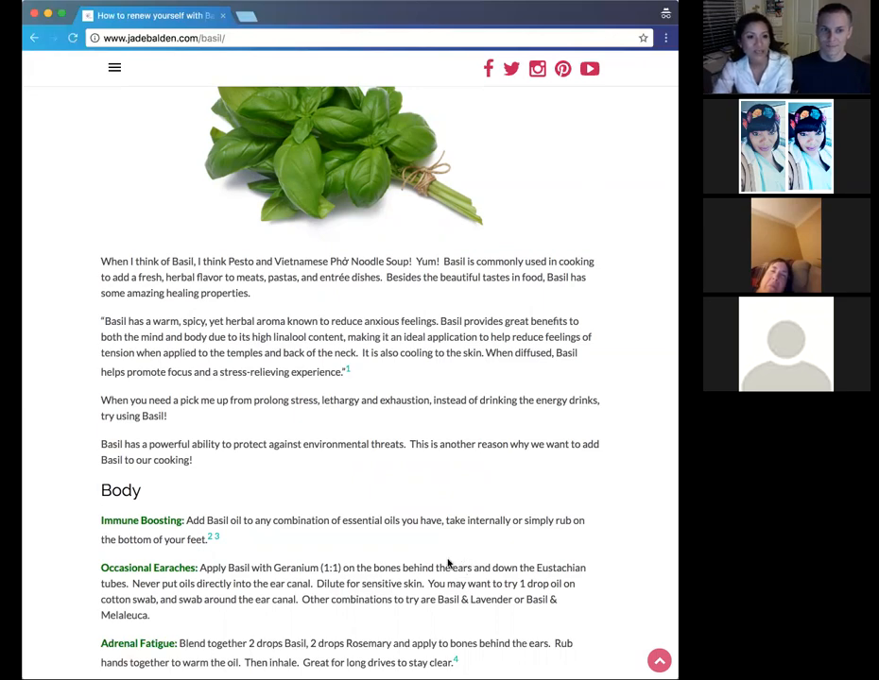
scroll("down", 3)
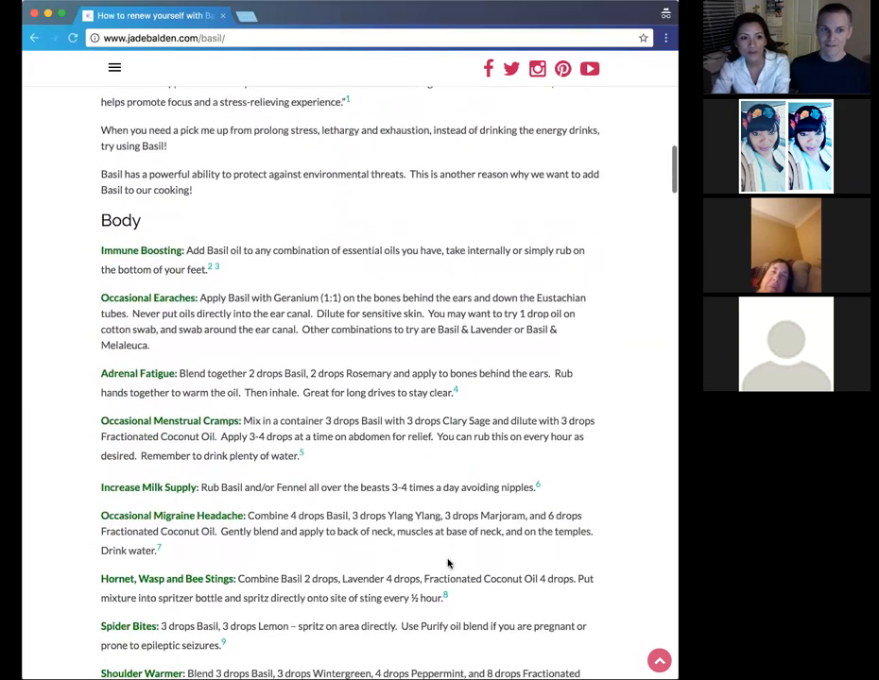
scroll("down", 3)
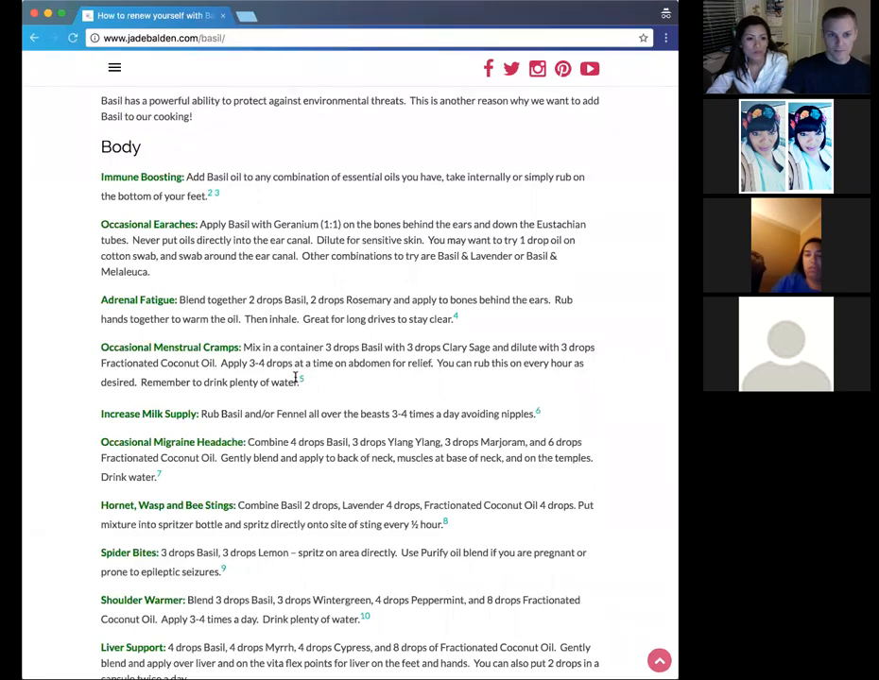
mouse_move(412, 382)
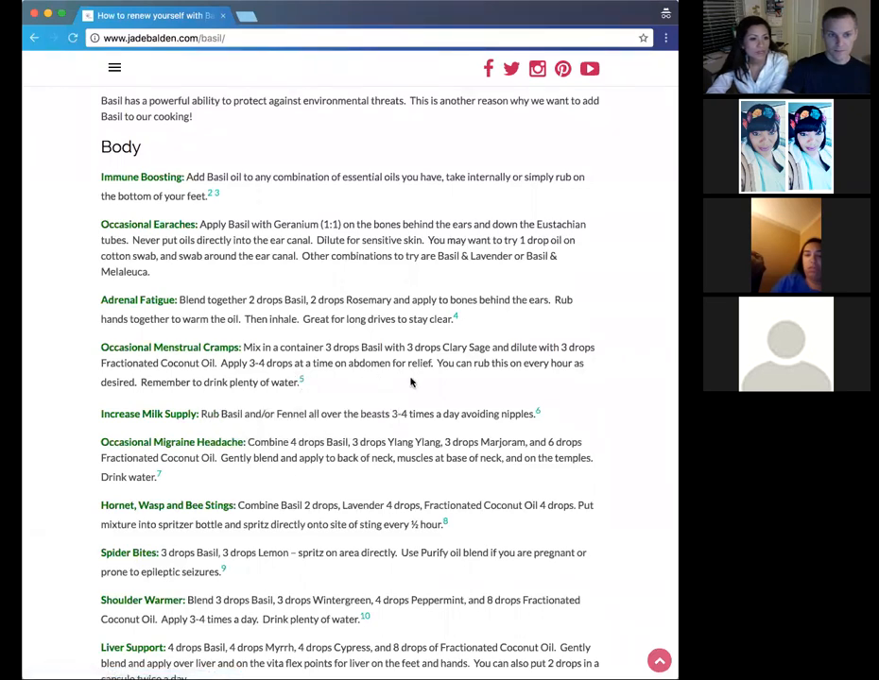
mouse_move(541, 414)
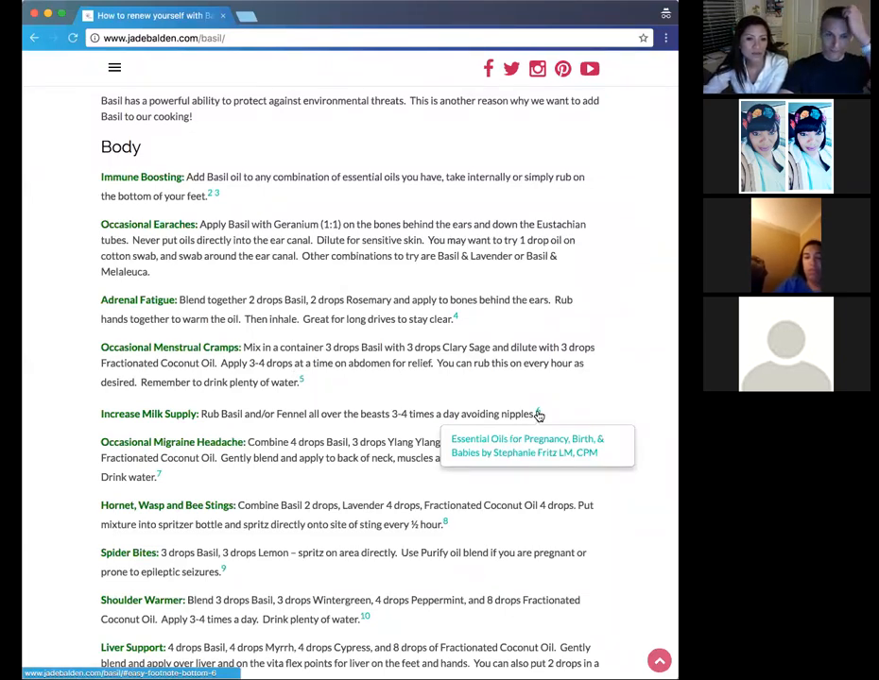
mouse_move(555, 412)
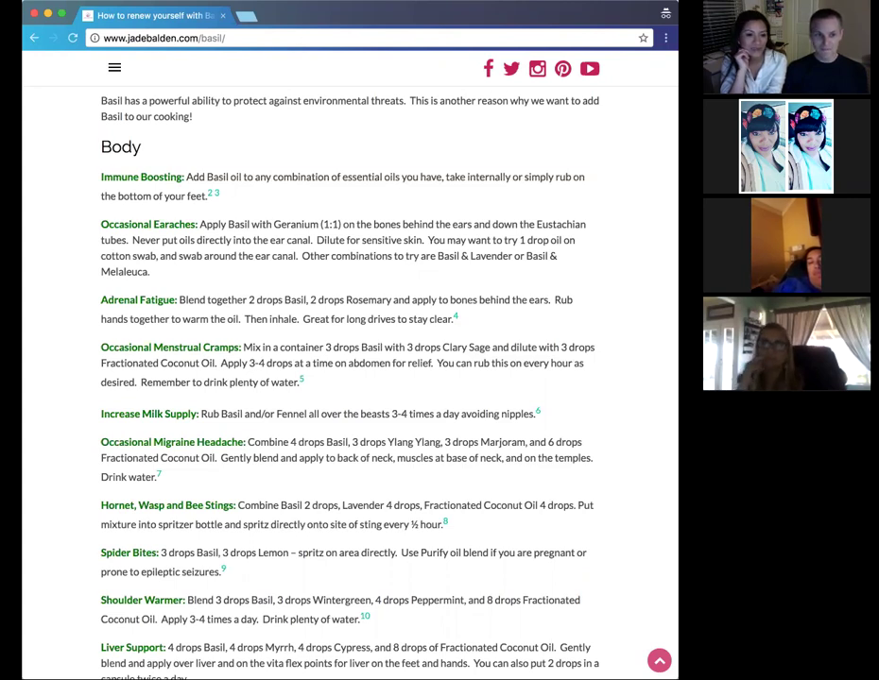
mouse_move(563, 525)
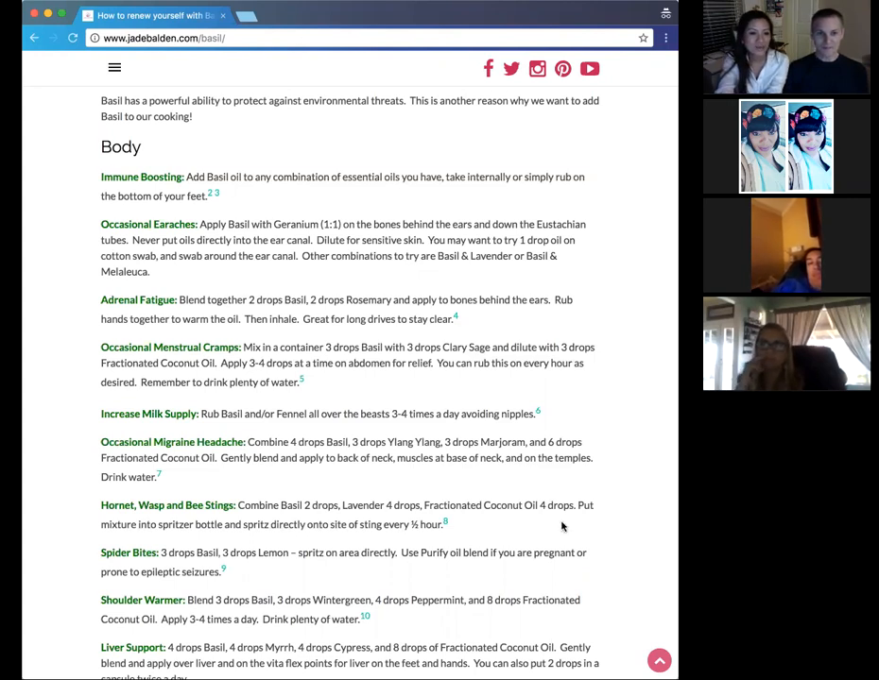
mouse_move(450, 571)
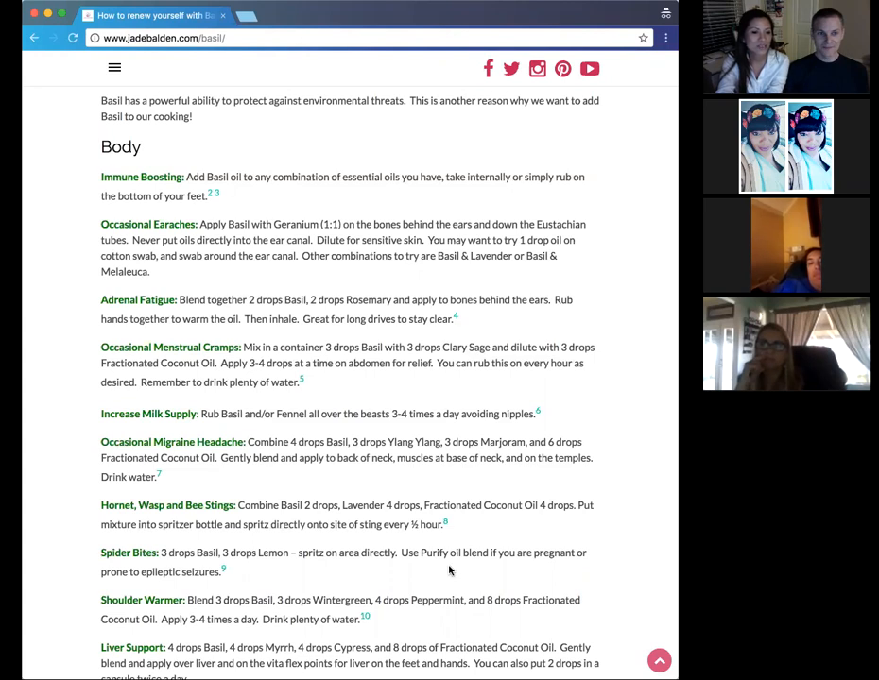
Scroll to the body remedies from Adrenal Fatigue down to Pre-Workout Muscle Tone.
scroll("down", 3)
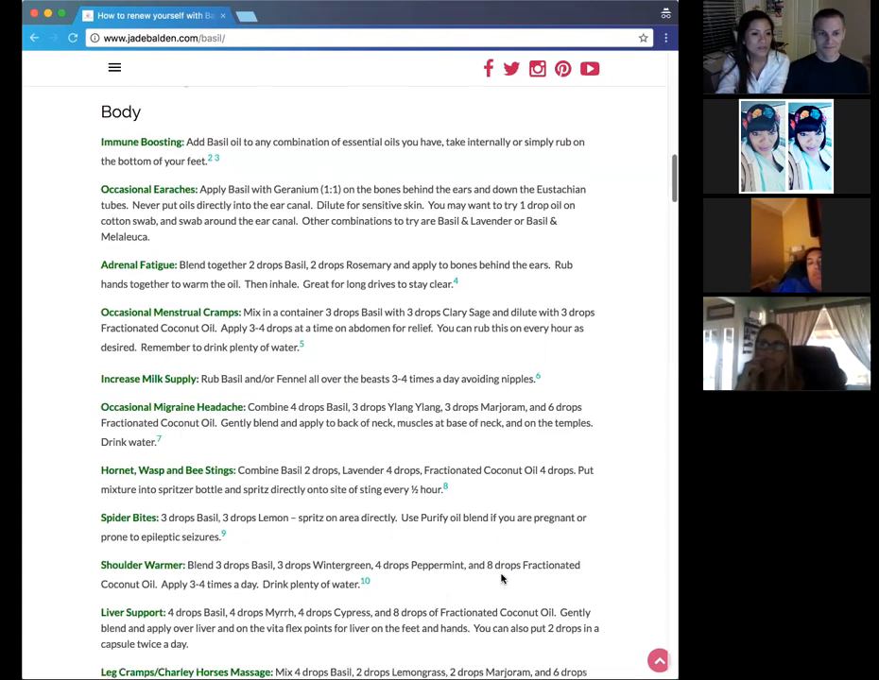
scroll("down", 3)
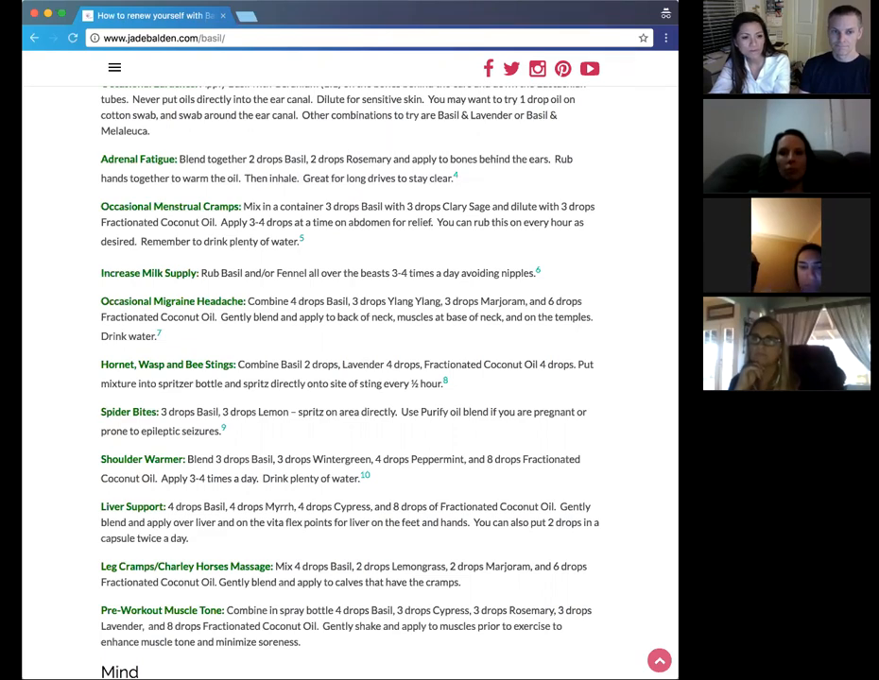
mouse_move(538, 537)
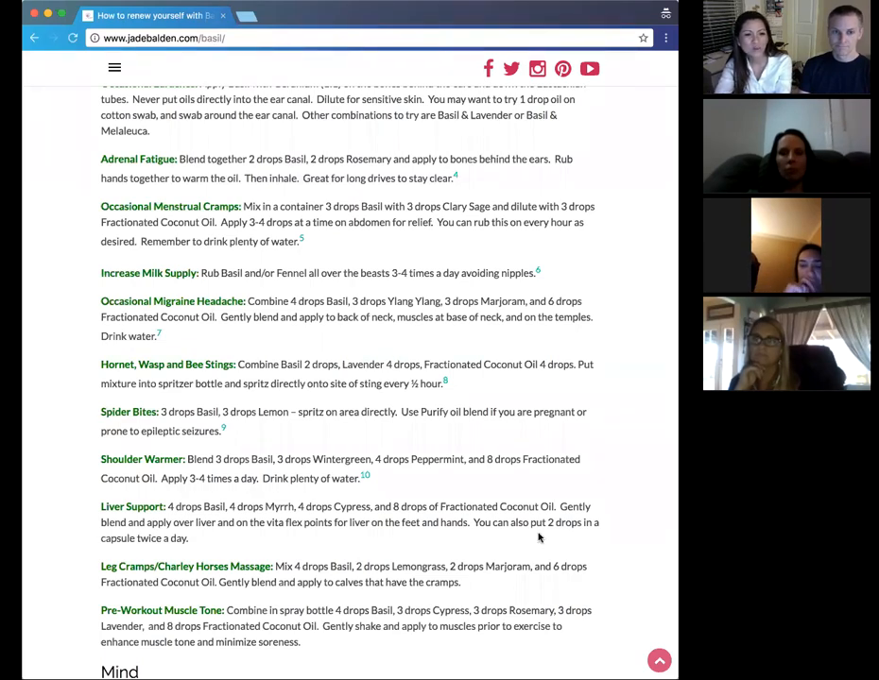
Scroll down to the Mind heading and its Mental Fatigue blend paragraph.
scroll("down", 3)
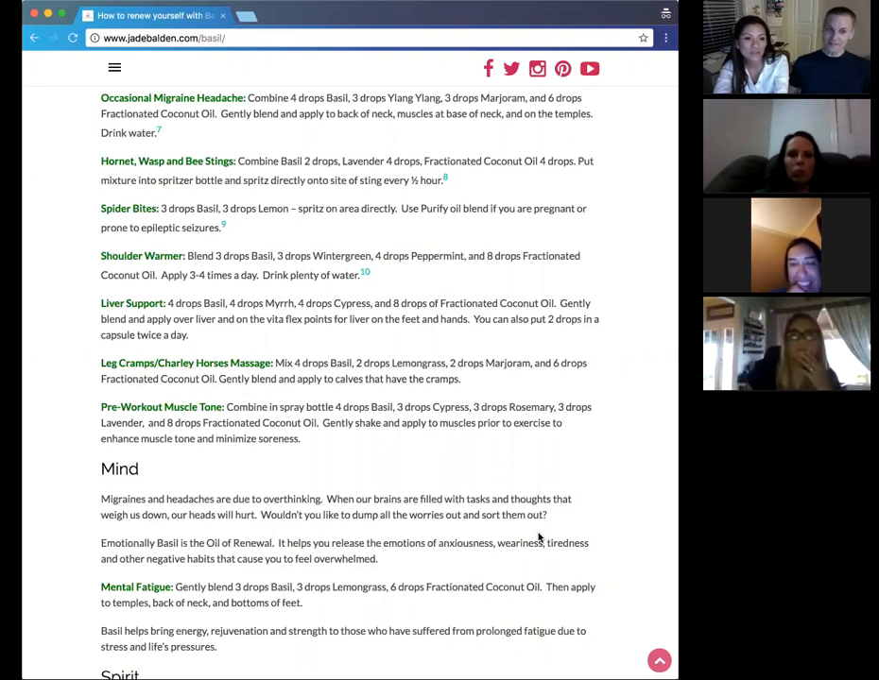
scroll("down", 3)
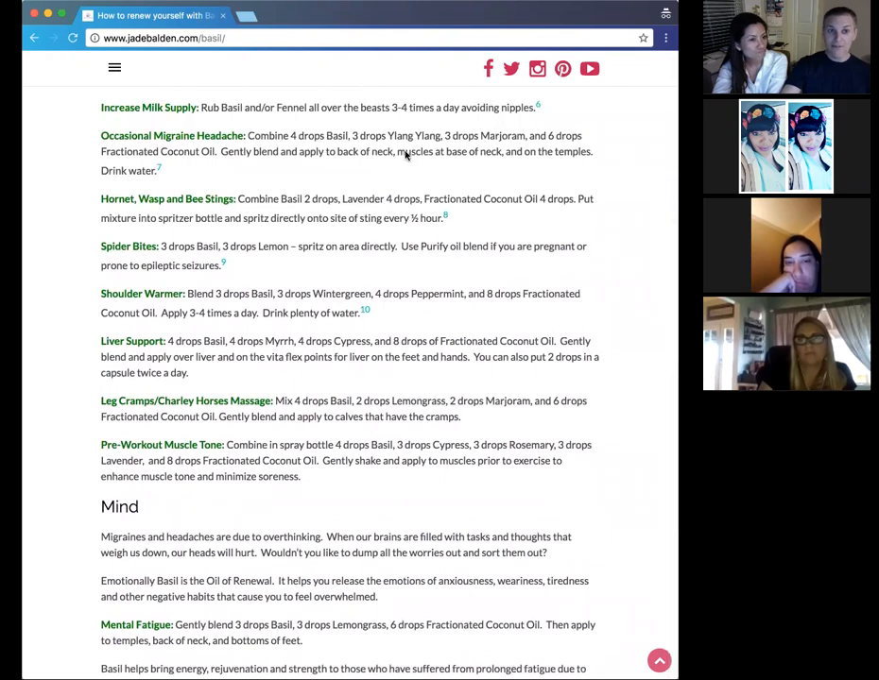
Scroll past Mind to the Spirit section and the 'Click here to download the PDF' link.
scroll("down", 3)
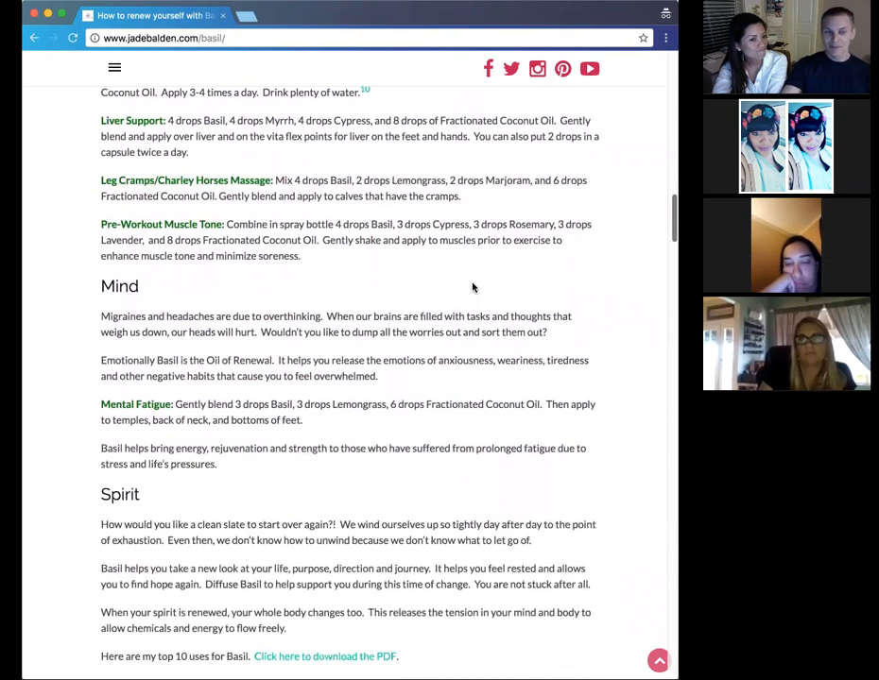
scroll("down", 3)
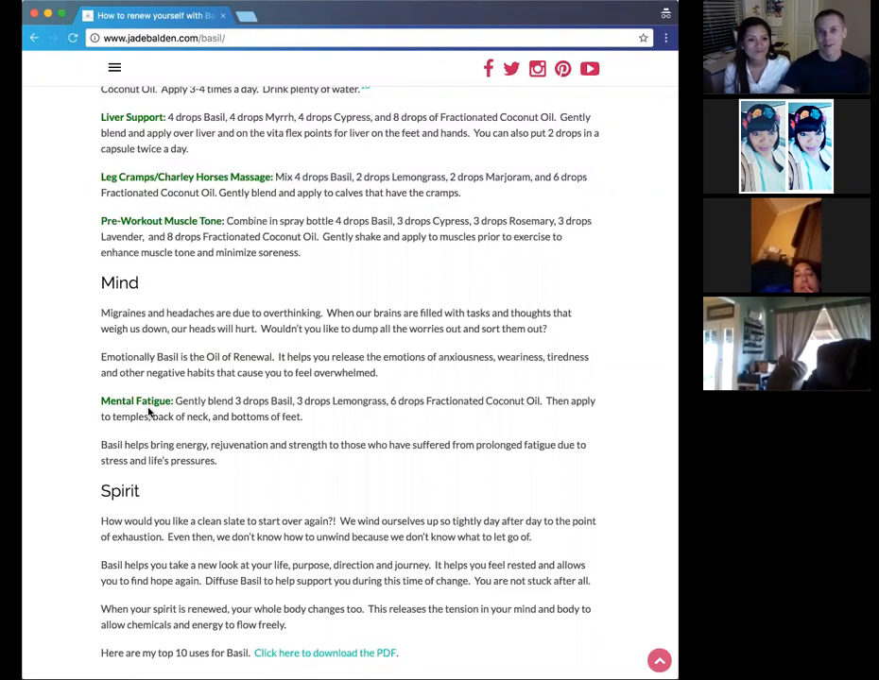
mouse_move(367, 480)
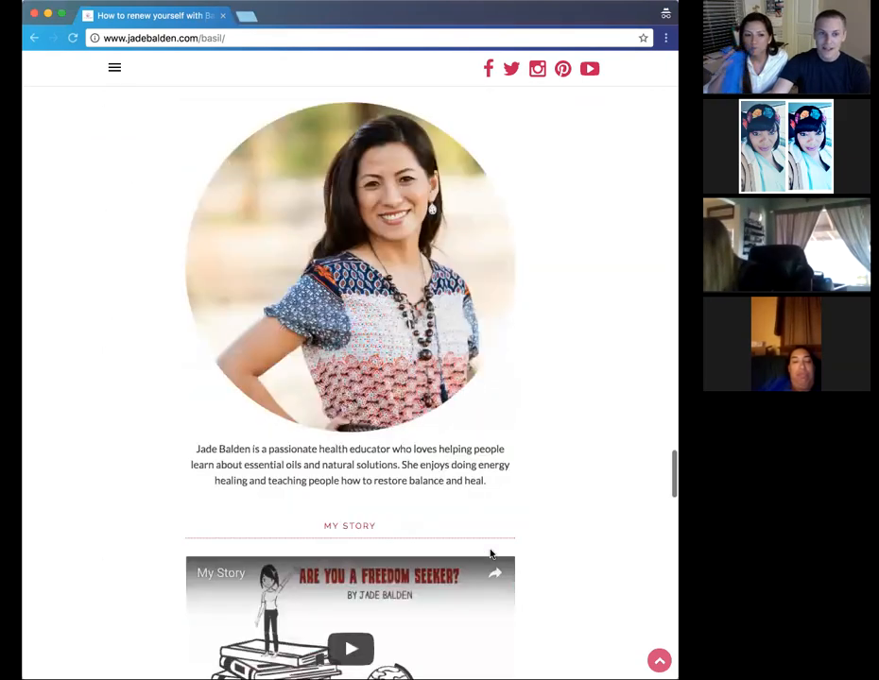
Scroll back so the PDF download link and Top 10 Uses graphic are visible.
scroll("down", 3)
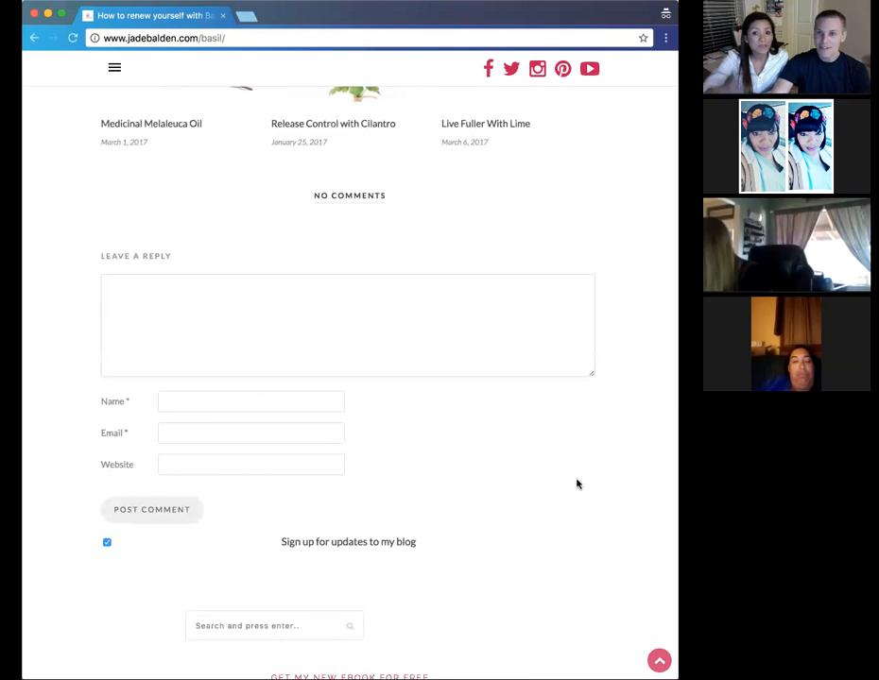
scroll("up", 3)
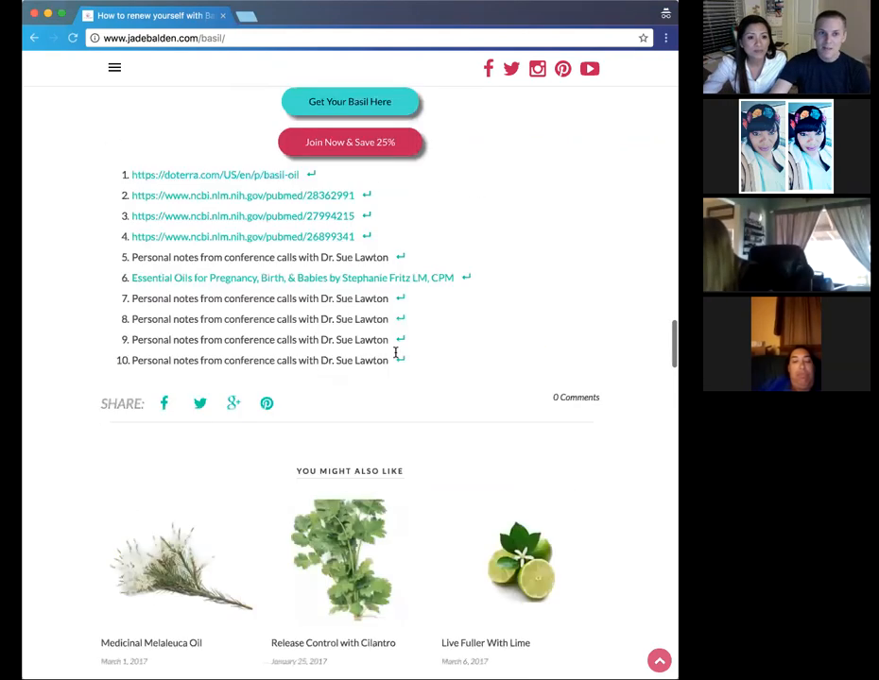
scroll("up", 3)
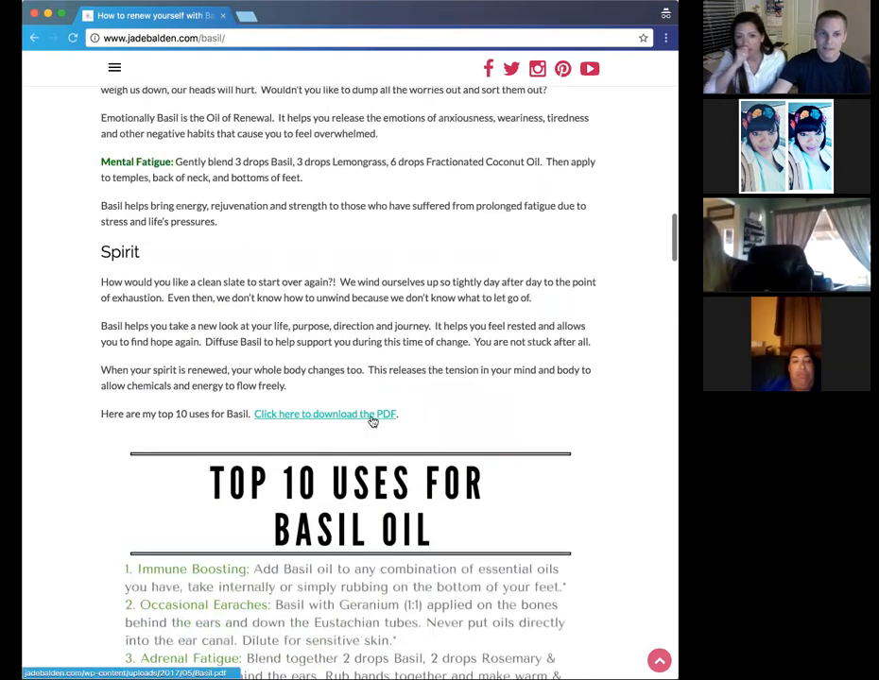
Open the Top 10 Uses for Basil Oil PDF and print its single page.
left_click(325, 414)
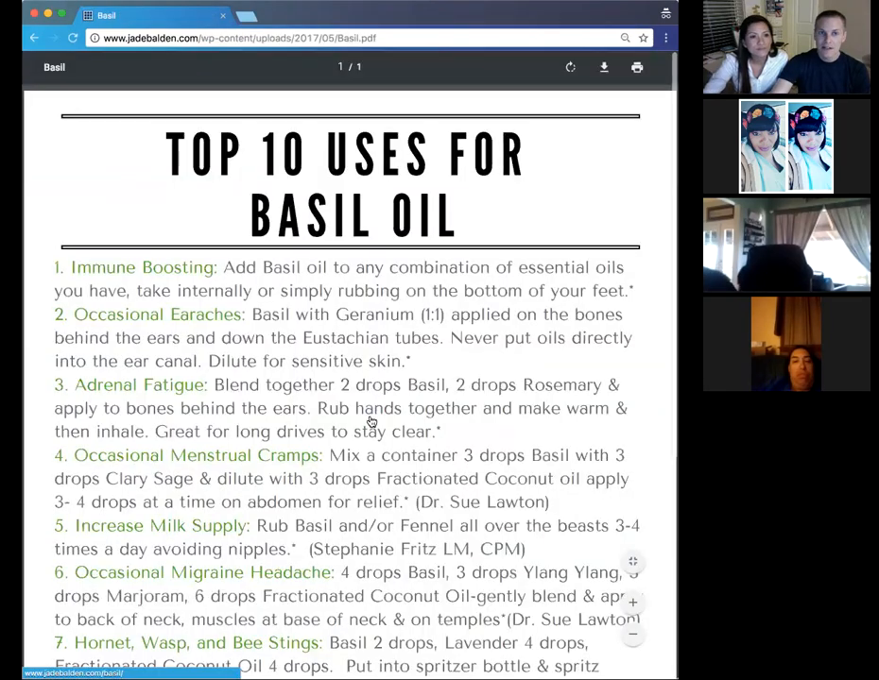
scroll("down", 3)
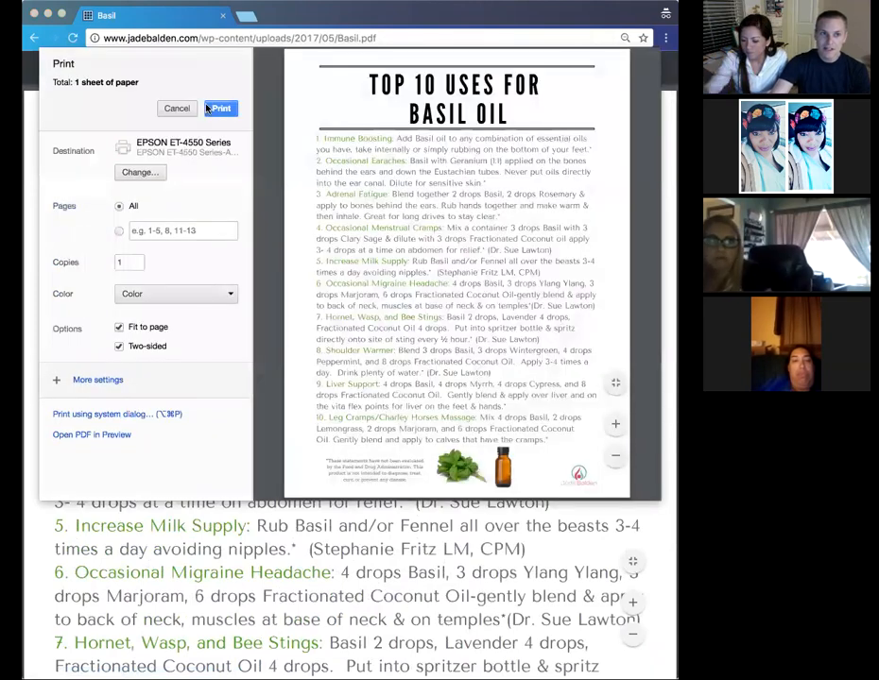
left_click(178, 106)
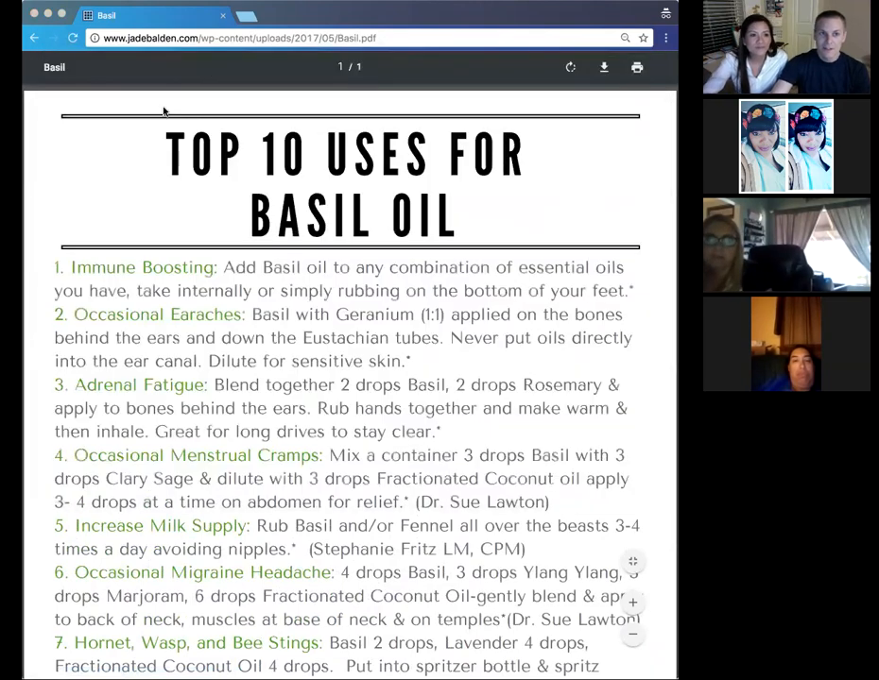